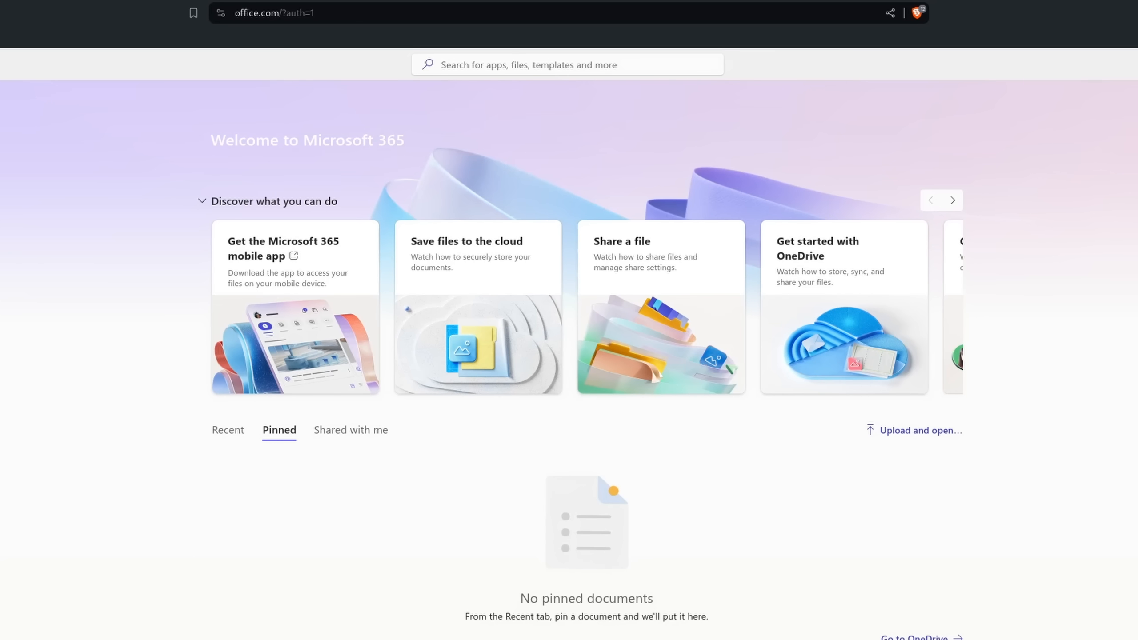
Step: Set the browser user agent to Chrome on Windows through DevTools Network conditions
key("F12")
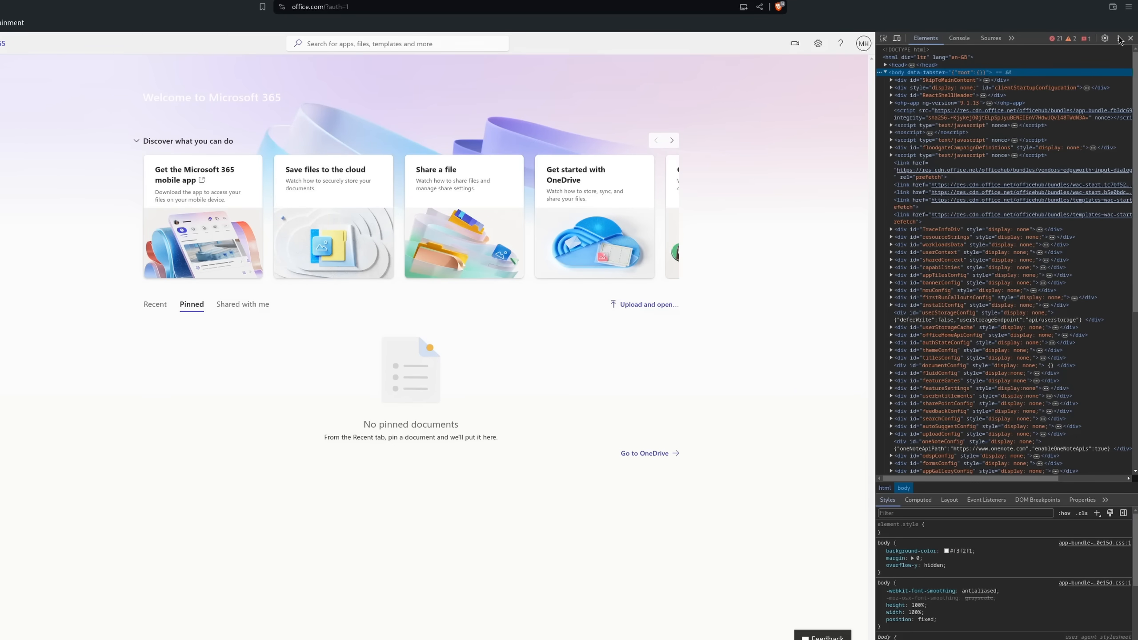
left_click(1105, 37)
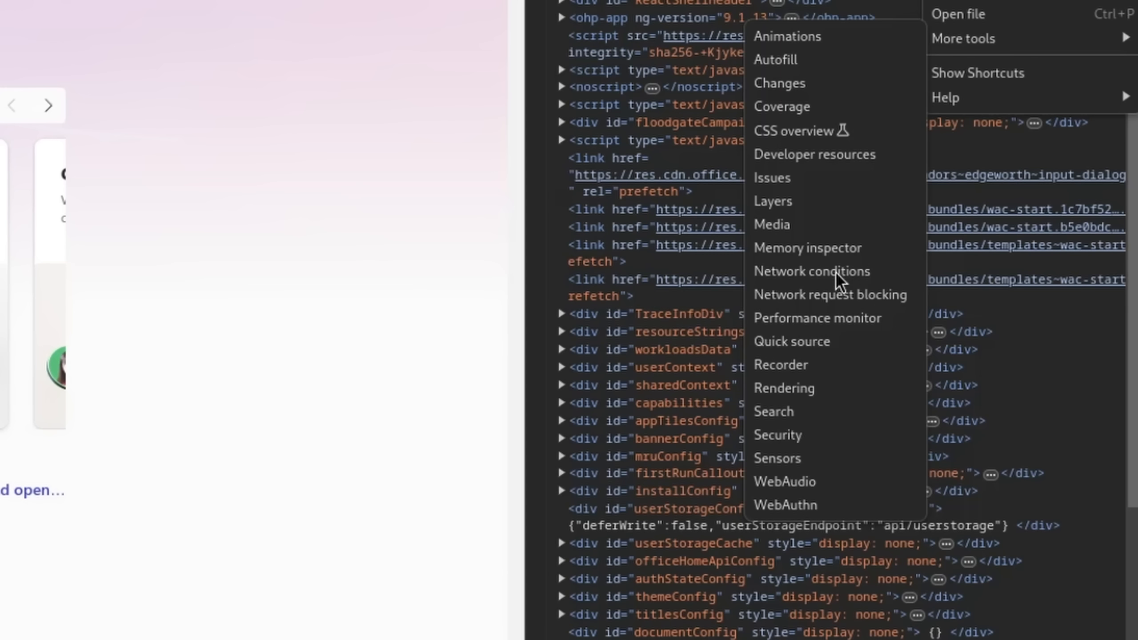
left_click(811, 271)
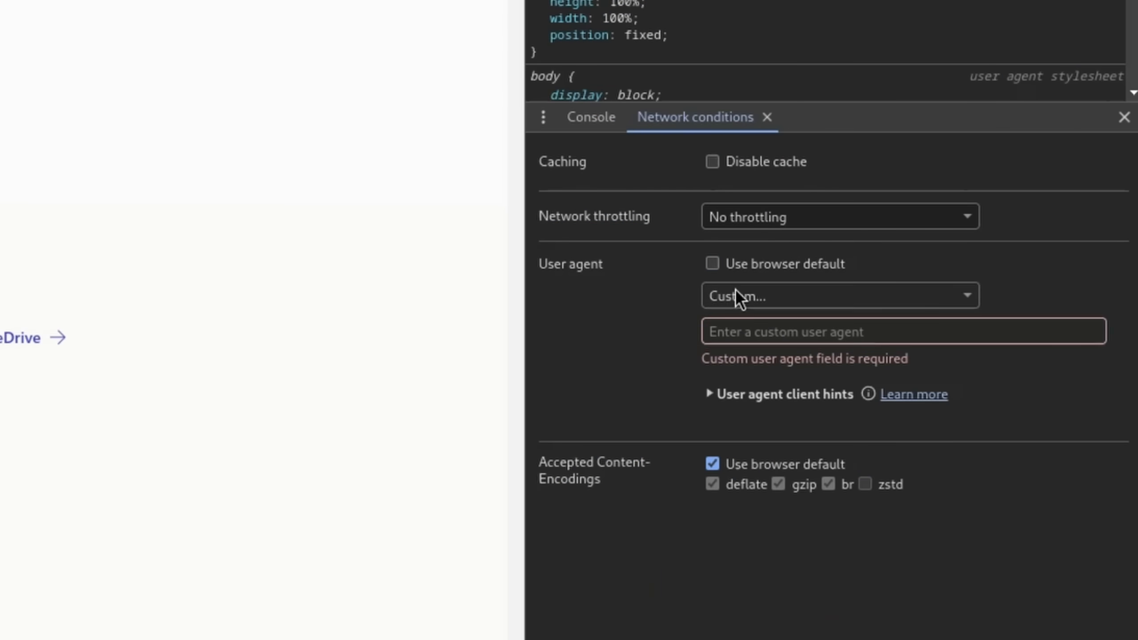
left_click(838, 295)
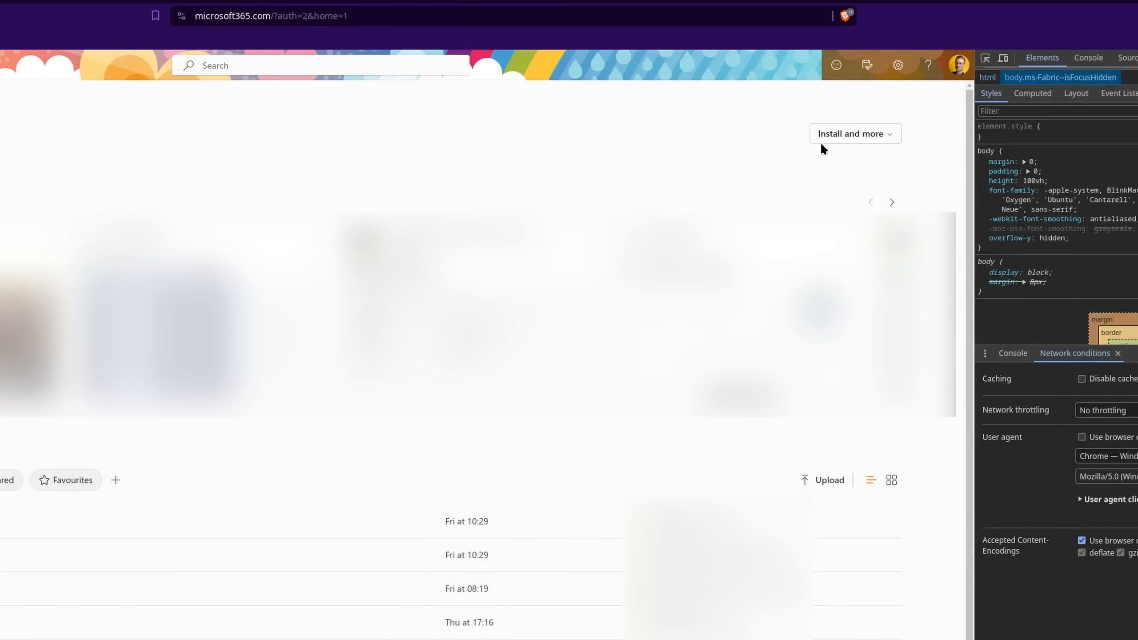
Step: Go to Install and more > Install Microsoft 365 apps
left_click(853, 133)
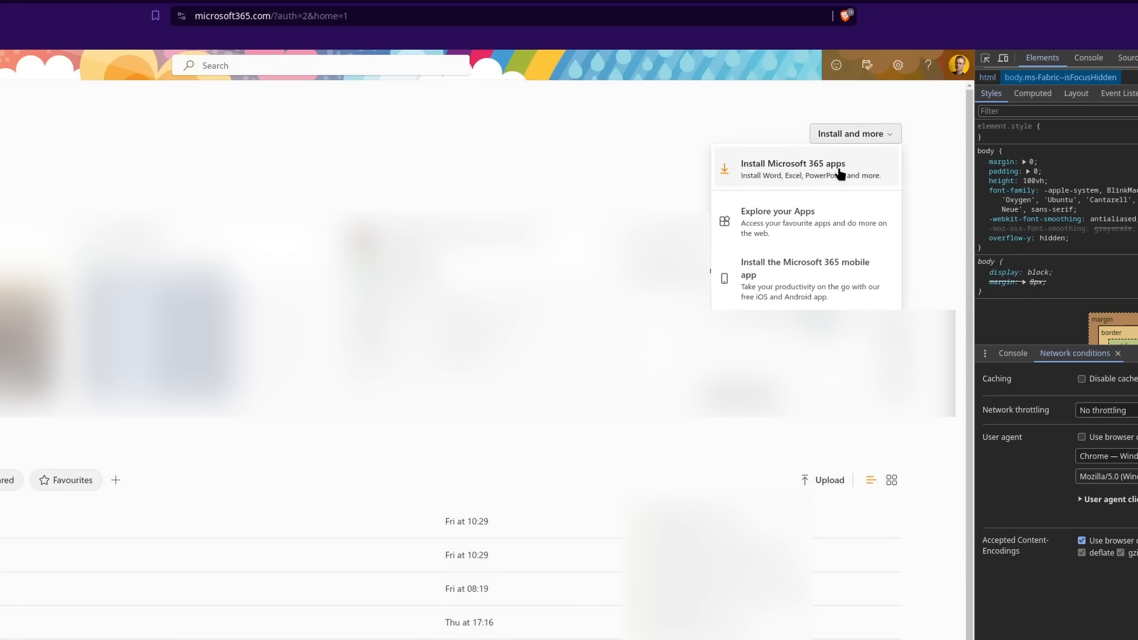
left_click(792, 167)
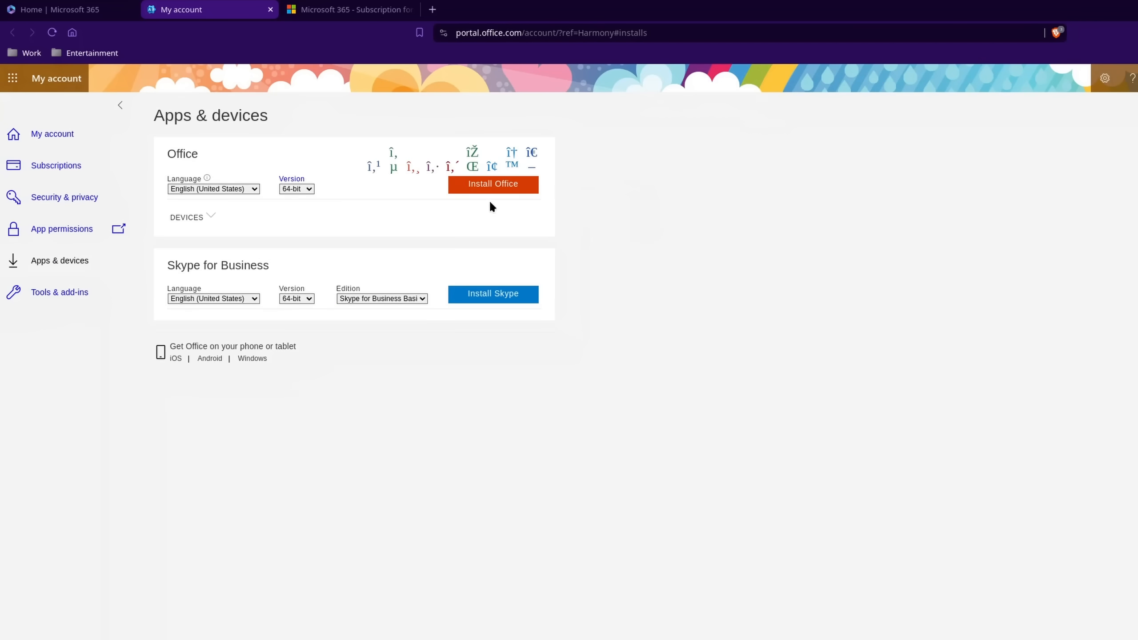